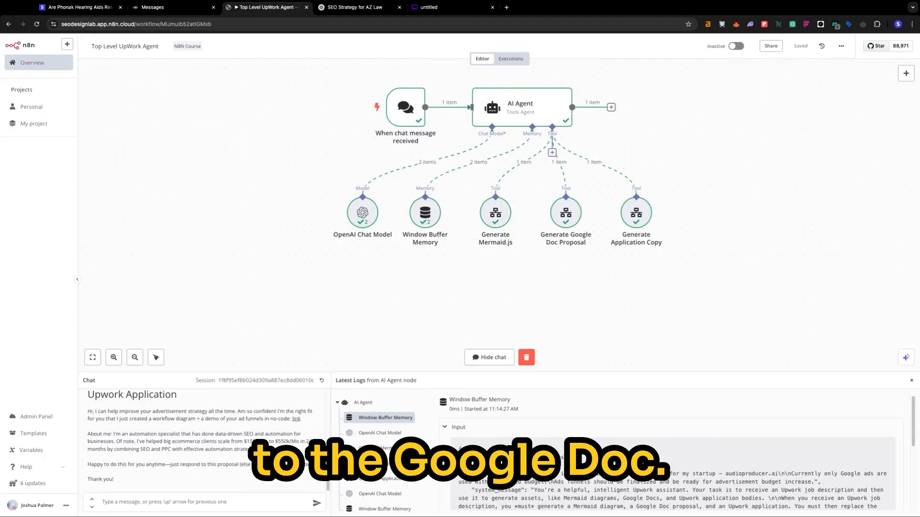
Step: Reload the Advertisement Strategy Enhancement proposal in Google Docs after the error
{"action": "left_click", "coordinate": [358, 7]}
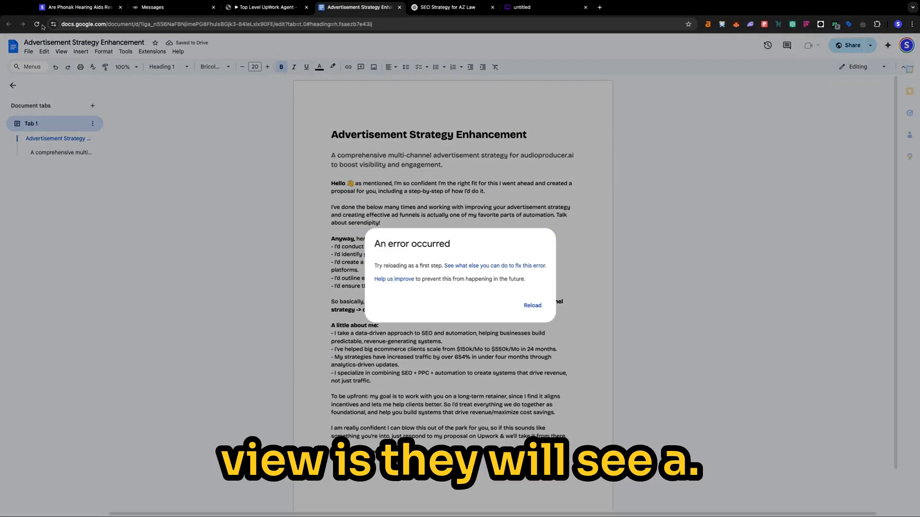
{"action": "left_click", "coordinate": [530, 306]}
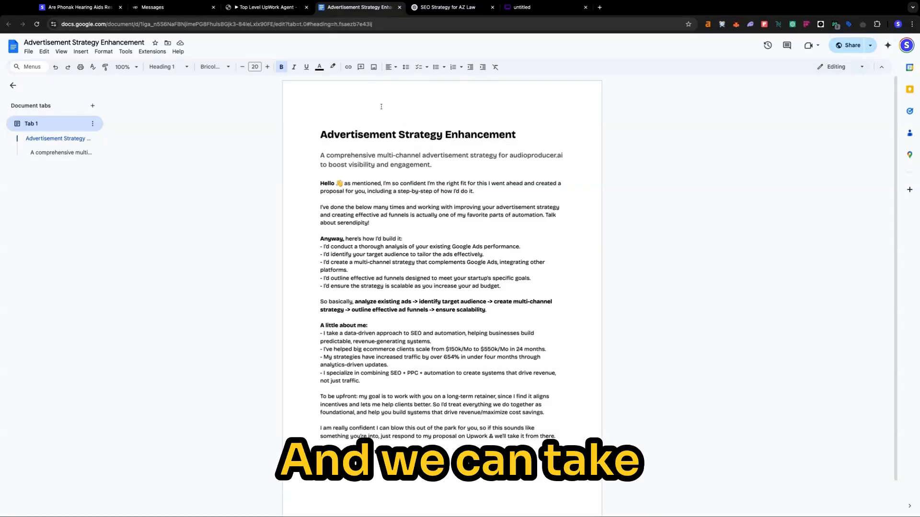
Step: Copy the Mermaid diagram code from the n8n agent's chat output for Whimsical
{"action": "left_click", "coordinate": [266, 7]}
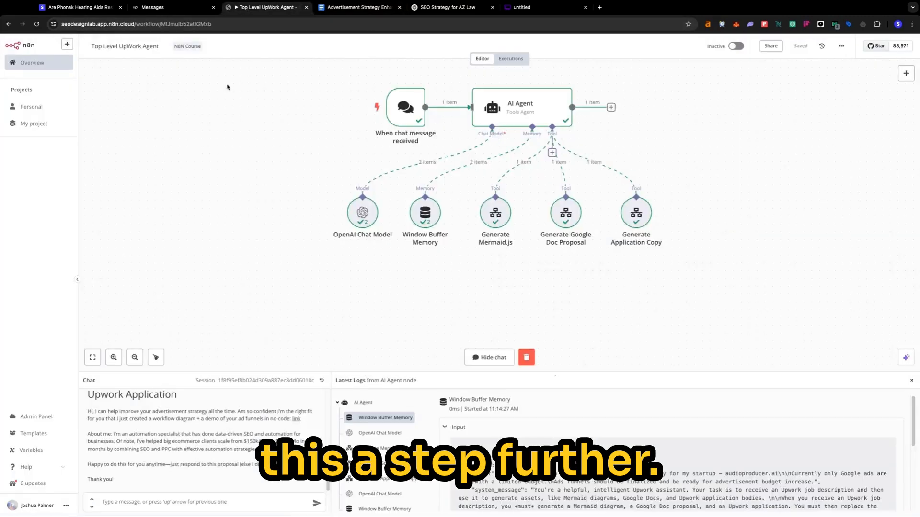
{"action": "scroll", "scroll_direction": "down", "scroll_amount": 3}
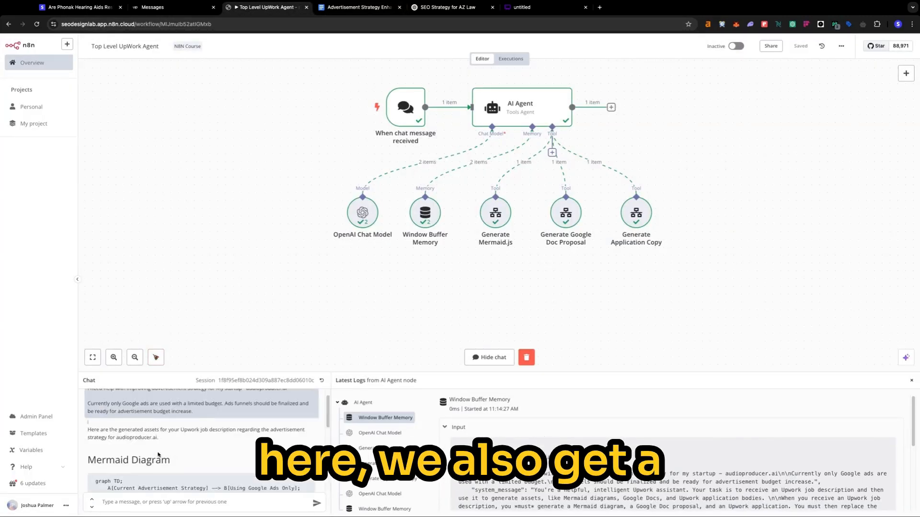
{"action": "scroll", "scroll_direction": "down", "scroll_amount": 3}
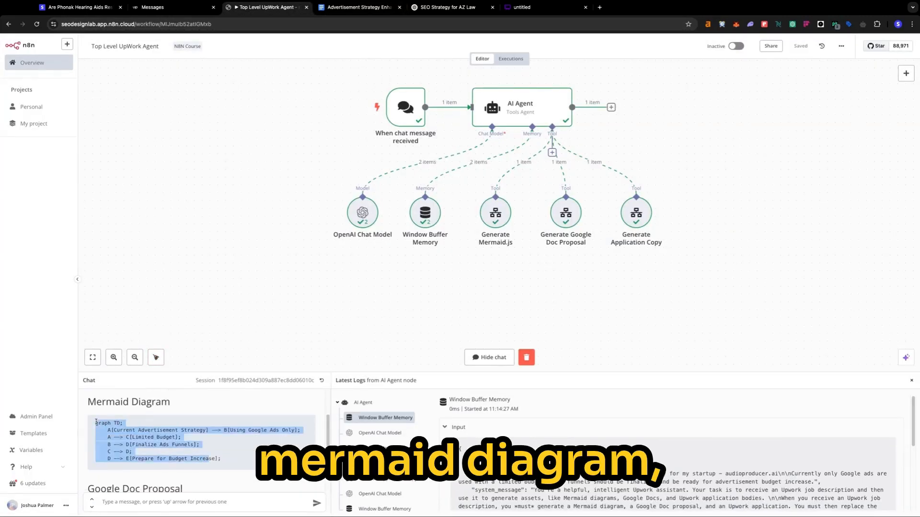
{"action": "left_click", "coordinate": [521, 7]}
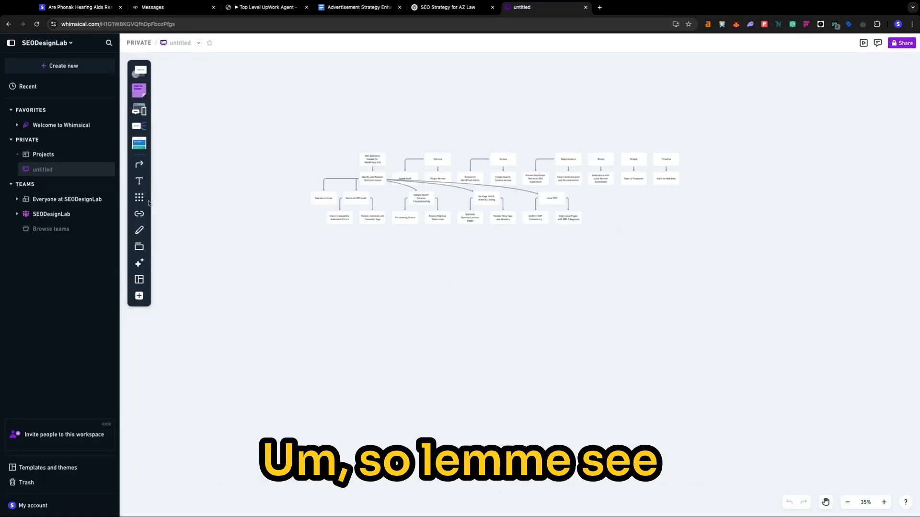
Step: Start a new Whimsical board rendering the Mermaid code as the advertisement strategy flowchart
{"action": "left_click", "coordinate": [58, 66]}
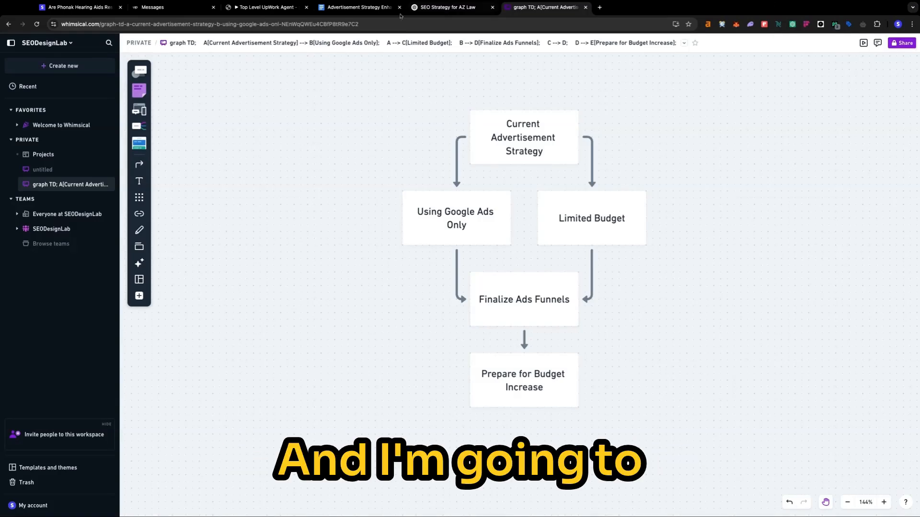
Step: Paste the flowchart image into the proposal below the intro, then move to the Upwork proposal
{"action": "left_click", "coordinate": [356, 7]}
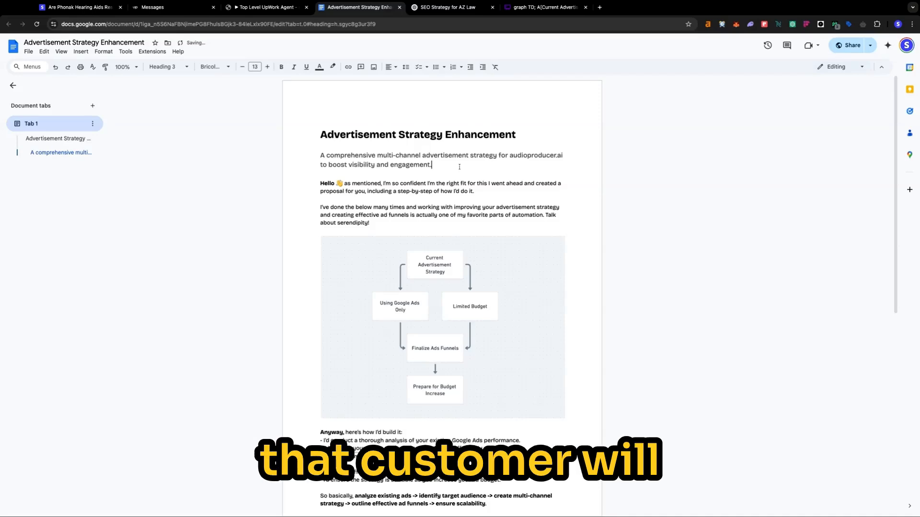
{"action": "scroll", "scroll_direction": "down", "scroll_amount": 3}
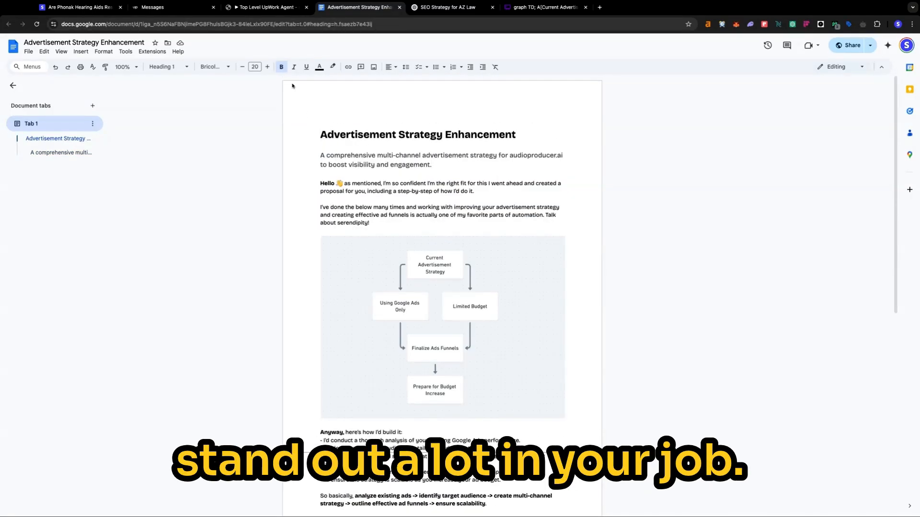
{"action": "left_click", "coordinate": [265, 6]}
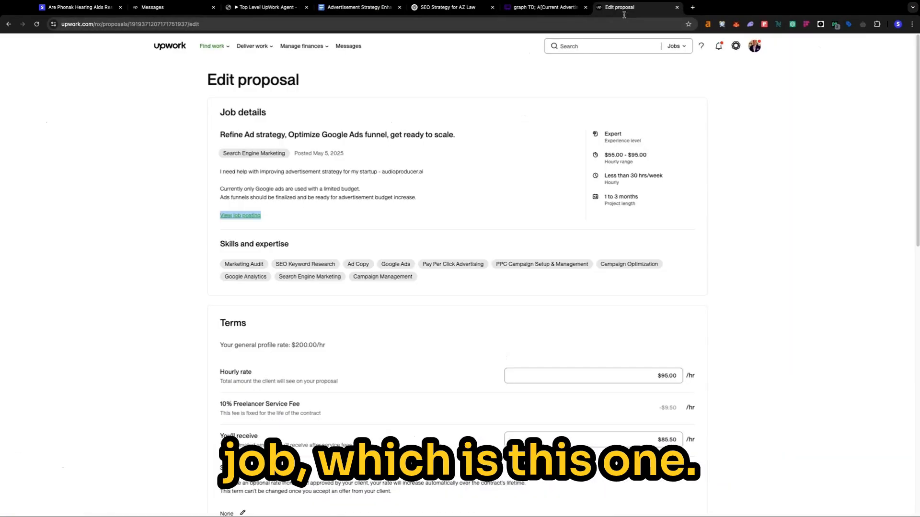
Step: Review the Refine Ad strategy proposal's $95.00 hourly rate and drafted cover letter
{"action": "scroll", "scroll_direction": "down", "scroll_amount": 3}
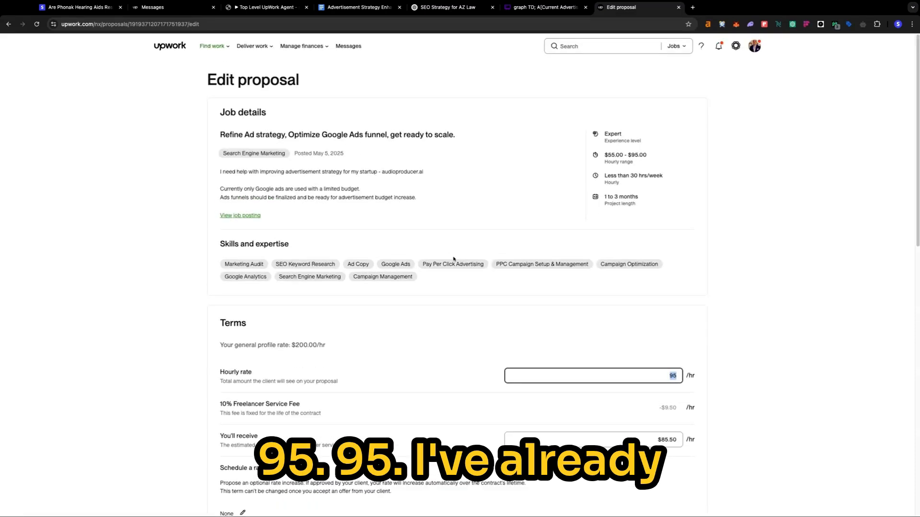
{"action": "scroll", "scroll_direction": "down", "scroll_amount": 3}
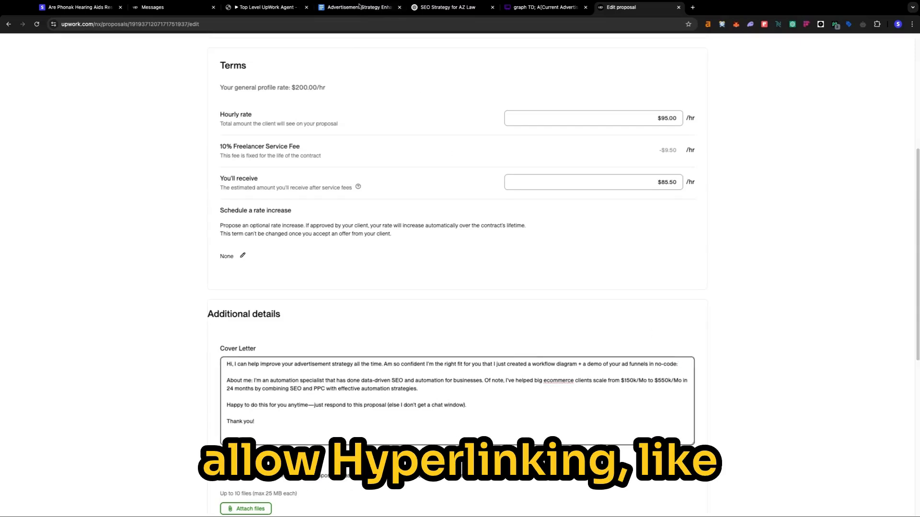
Step: Share the proposal as Anyone with the link (Viewer) and copy the share link for Upwork
{"action": "left_click", "coordinate": [357, 6]}
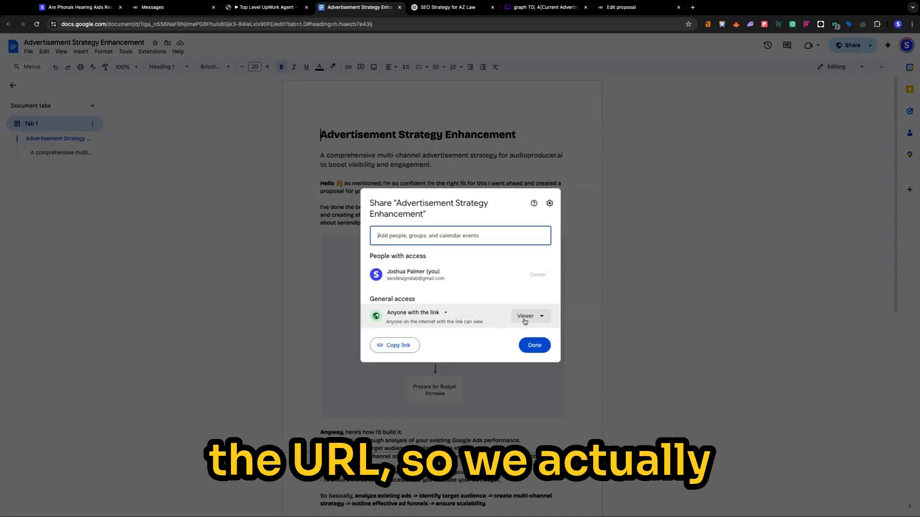
{"action": "left_click", "coordinate": [394, 345]}
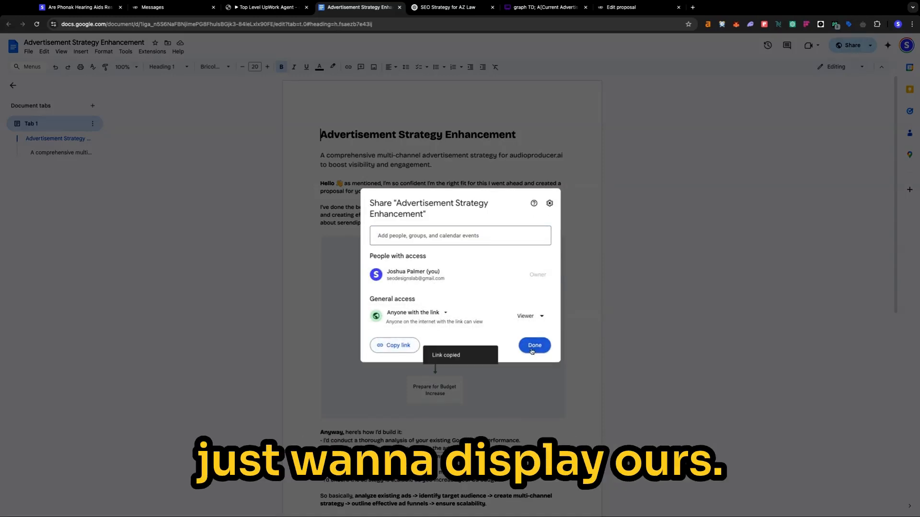
{"action": "left_click", "coordinate": [534, 344]}
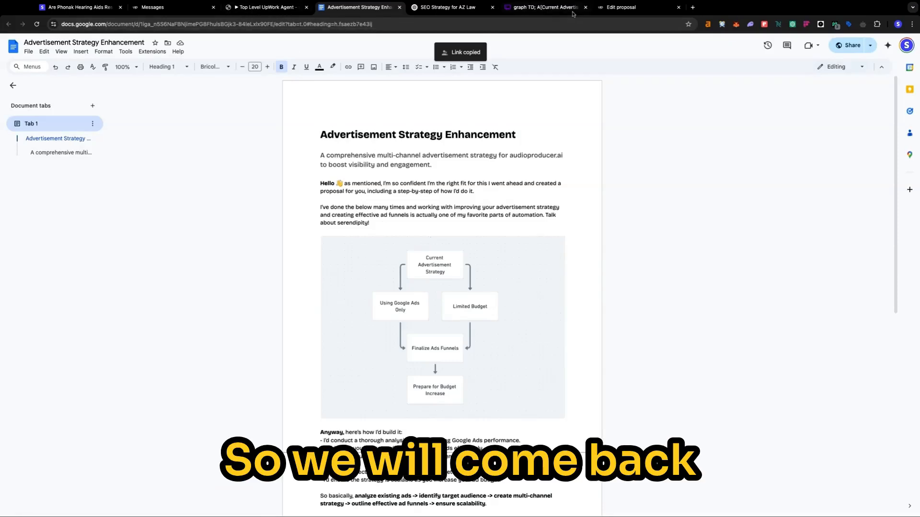
{"action": "left_click", "coordinate": [633, 7]}
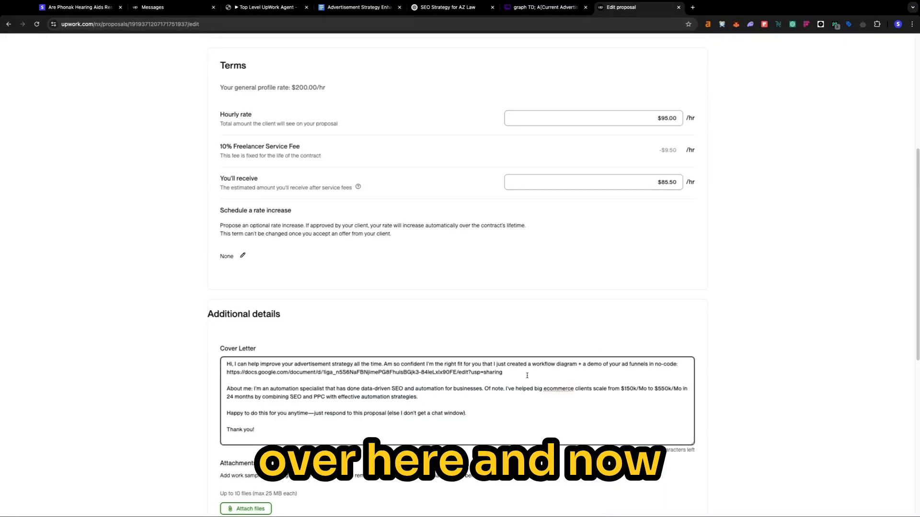
Step: Save the Upwork proposal with the doc link, then review the board, doc, workflow and job scorer sheet
{"action": "scroll", "scroll_direction": "down", "scroll_amount": 3}
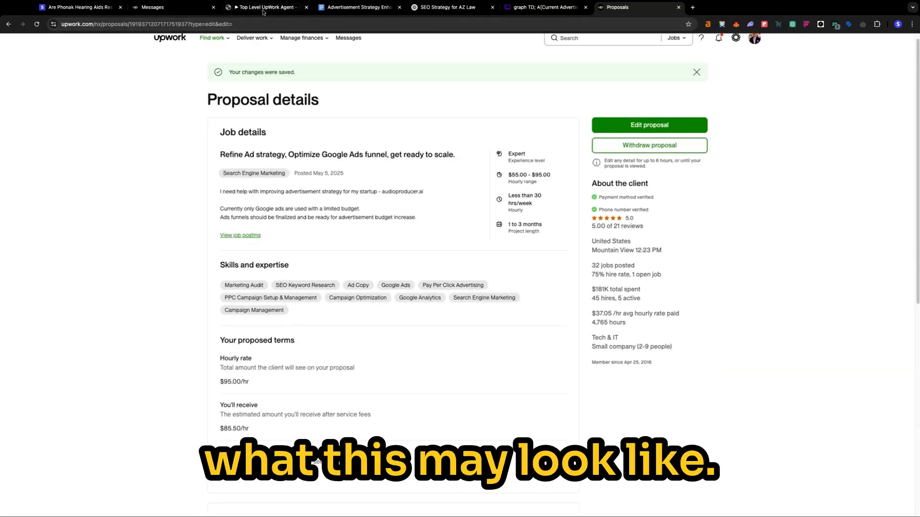
{"action": "left_click", "coordinate": [540, 7]}
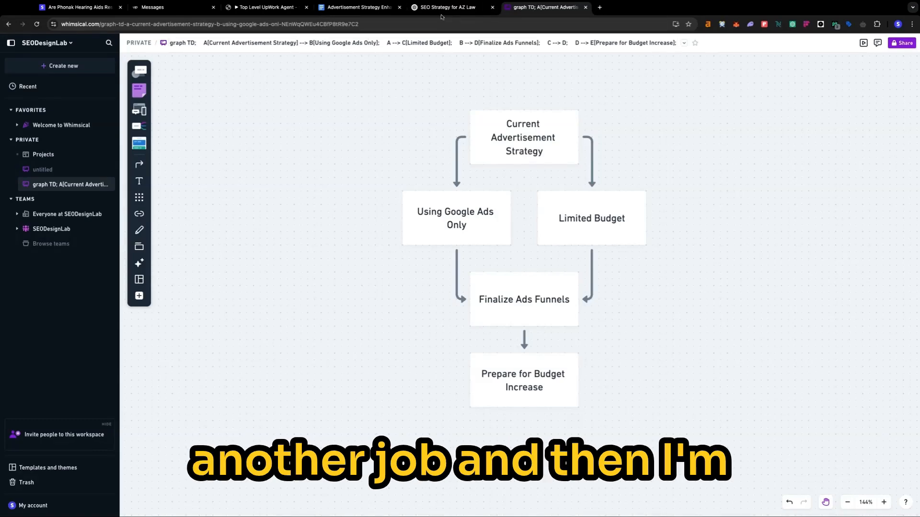
{"action": "left_click", "coordinate": [357, 7]}
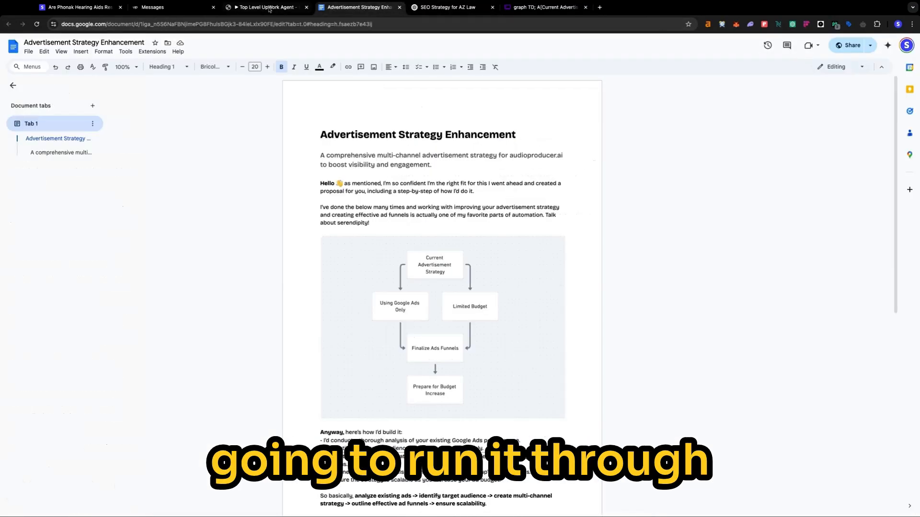
{"action": "left_click", "coordinate": [265, 7]}
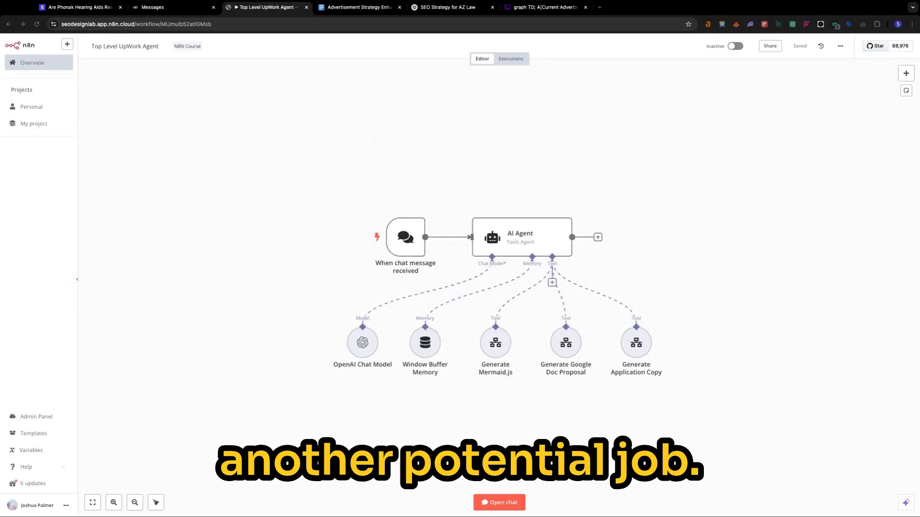
{"action": "left_click", "coordinate": [544, 7]}
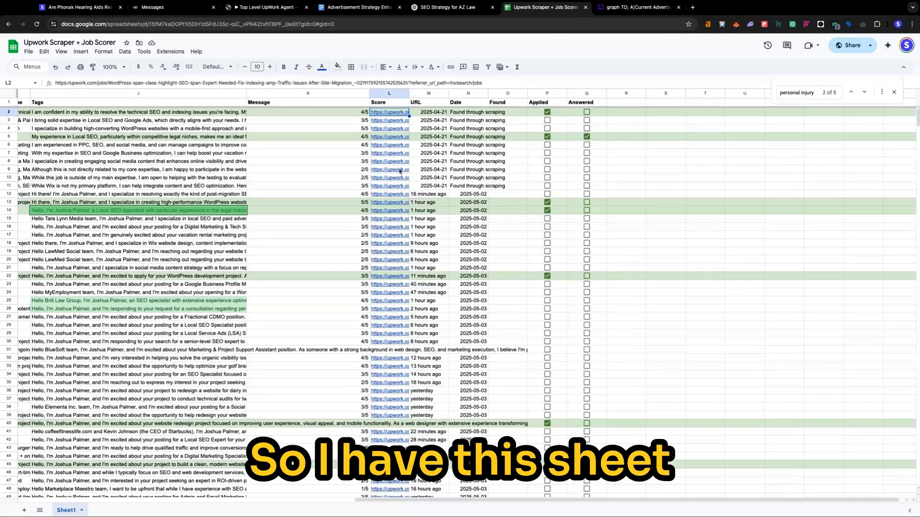
Step: Browse the scored job leads and check the Fractional Chief Digital Marketing Officer job
{"action": "scroll", "scroll_direction": "left", "scroll_amount": 3}
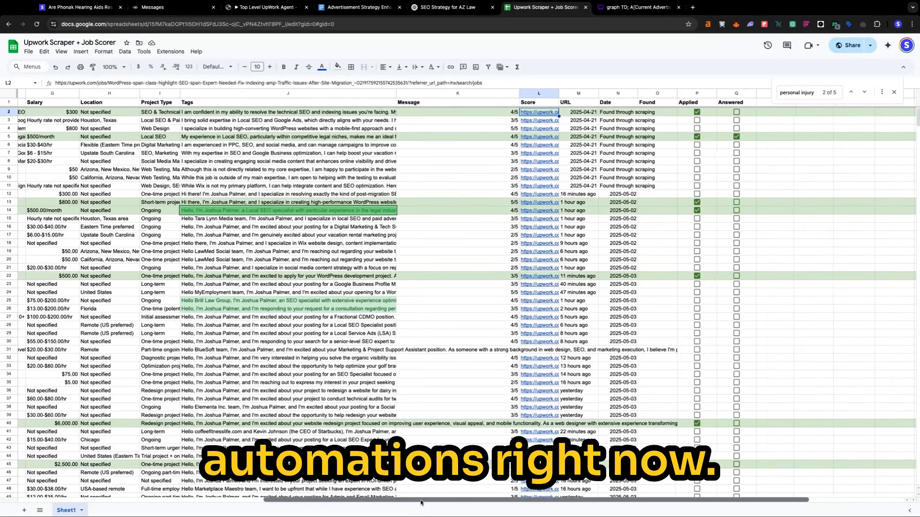
{"action": "scroll", "scroll_direction": "left", "scroll_amount": 3}
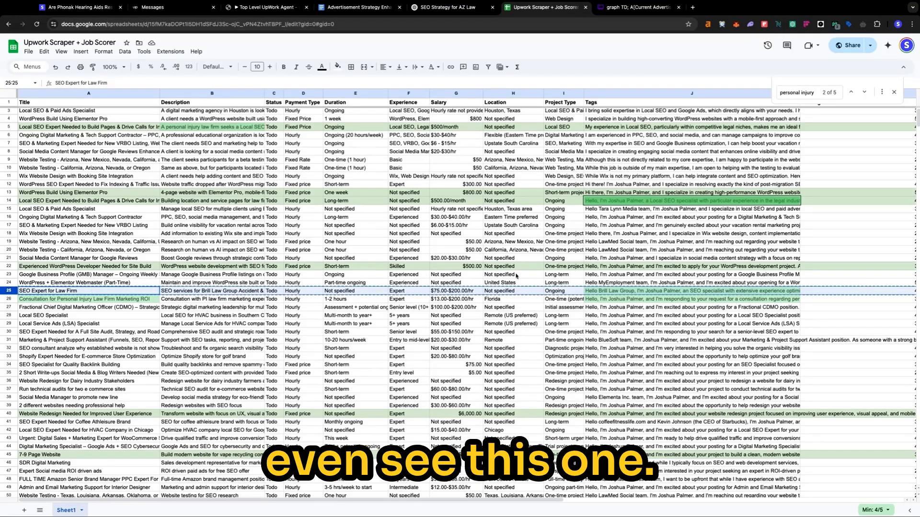
{"action": "scroll", "scroll_direction": "right", "scroll_amount": 3}
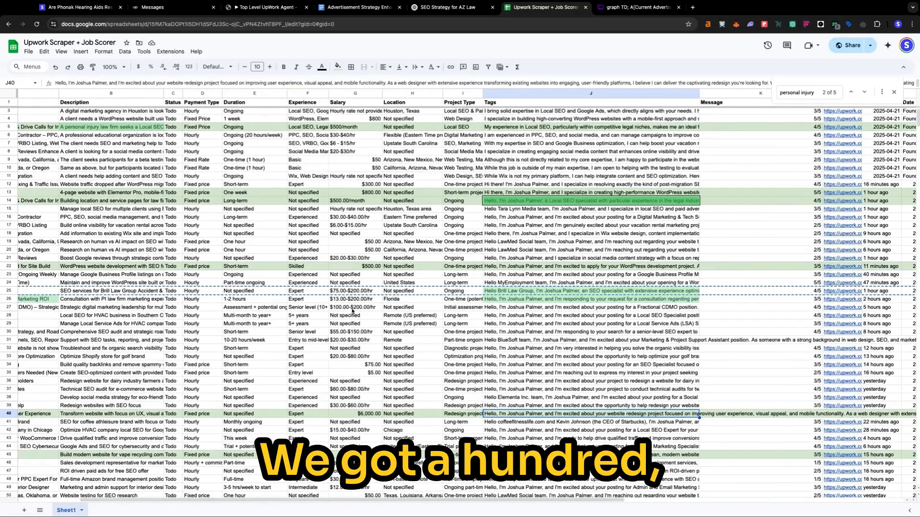
{"action": "left_click", "coordinate": [36, 306]}
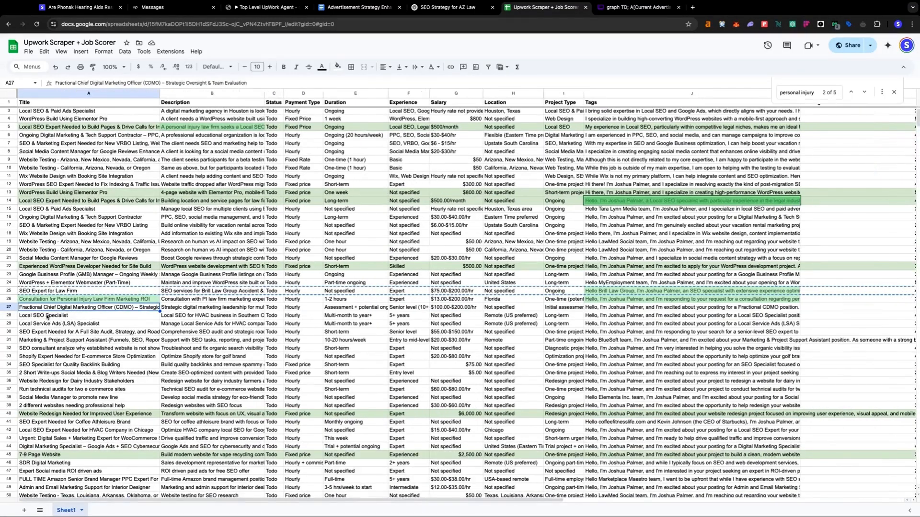
Step: Pick the senior-level SEO full site audit job in row 30 and open its Upwork posting
{"action": "left_click", "coordinate": [88, 316]}
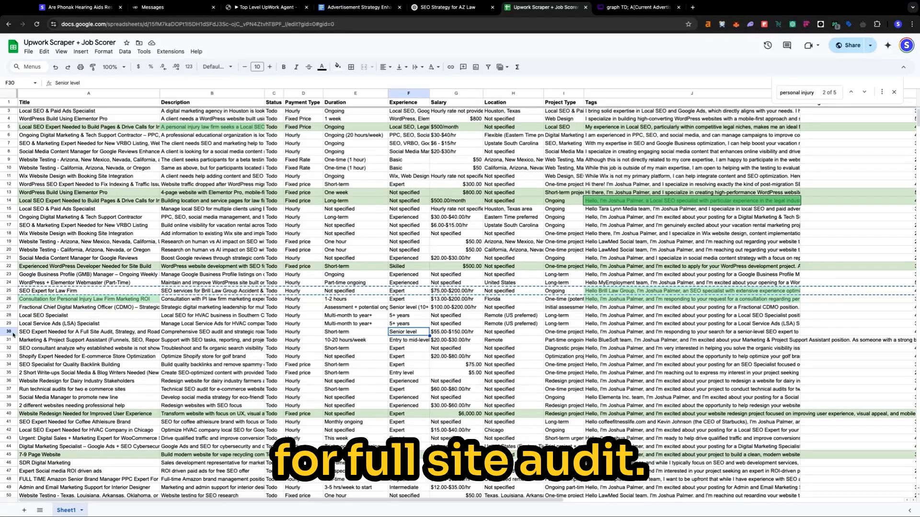
{"action": "left_click", "coordinate": [212, 332]}
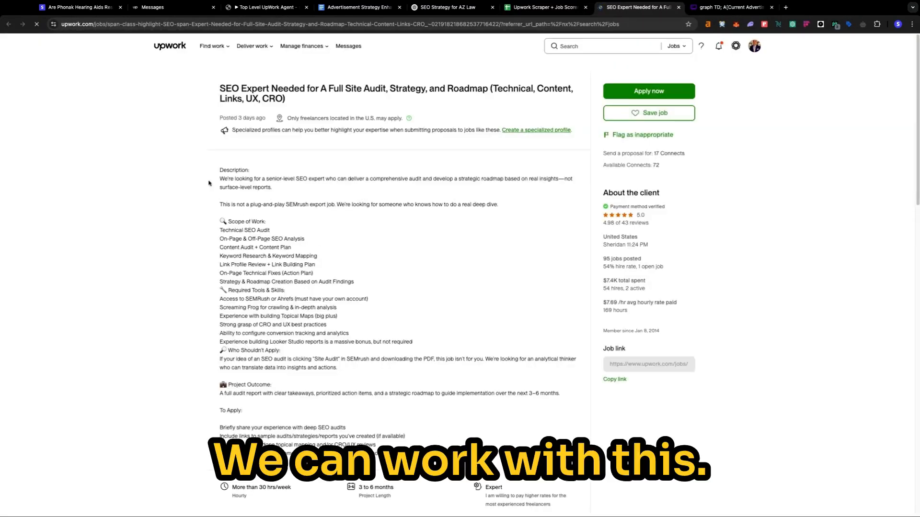
Step: Copy the SEO audit job's full description and return to the Top Level UpWork Agent workflow
{"action": "left_click_drag", "start_coordinate": [220, 169], "coordinate": [271, 187]}
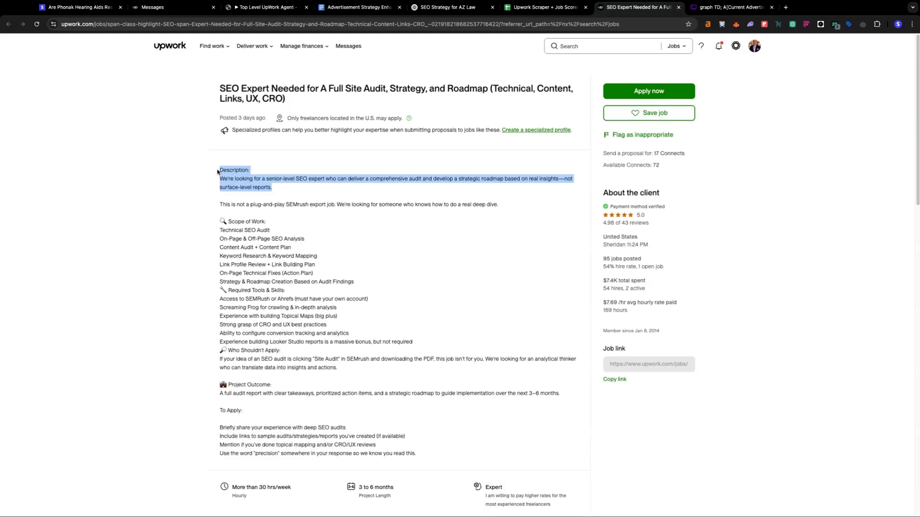
{"action": "scroll", "scroll_direction": "down", "scroll_amount": 3}
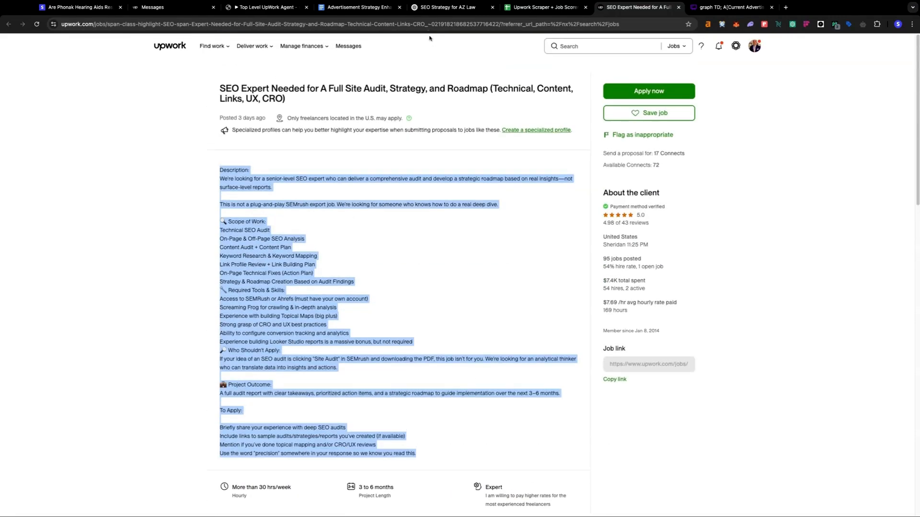
{"action": "left_click", "coordinate": [265, 7]}
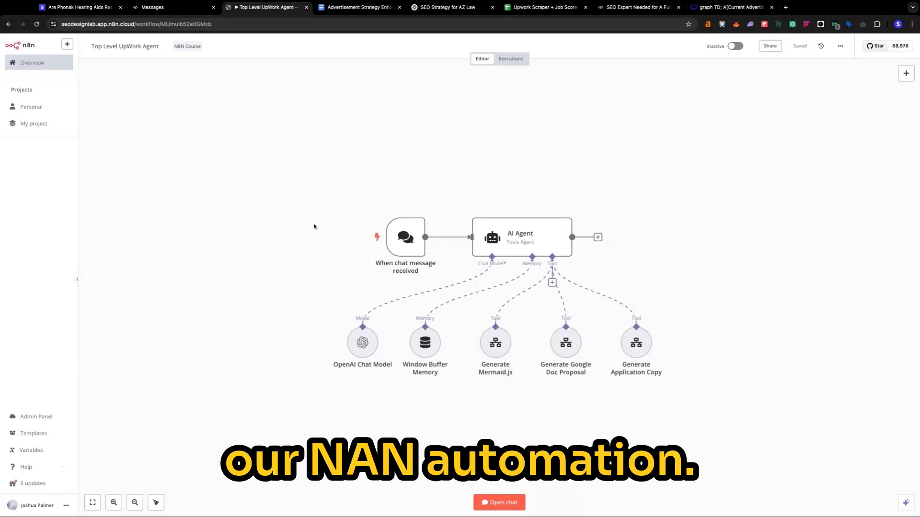
Step: Send the job description to the AI agent in chat to get Mermaid code and a proposal link
{"action": "left_click", "coordinate": [498, 502]}
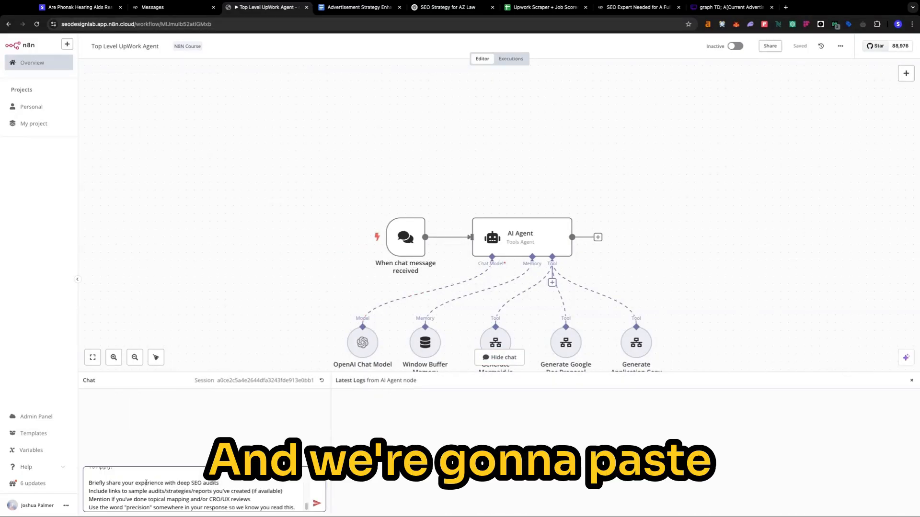
{"action": "type", "text": "the job description"}
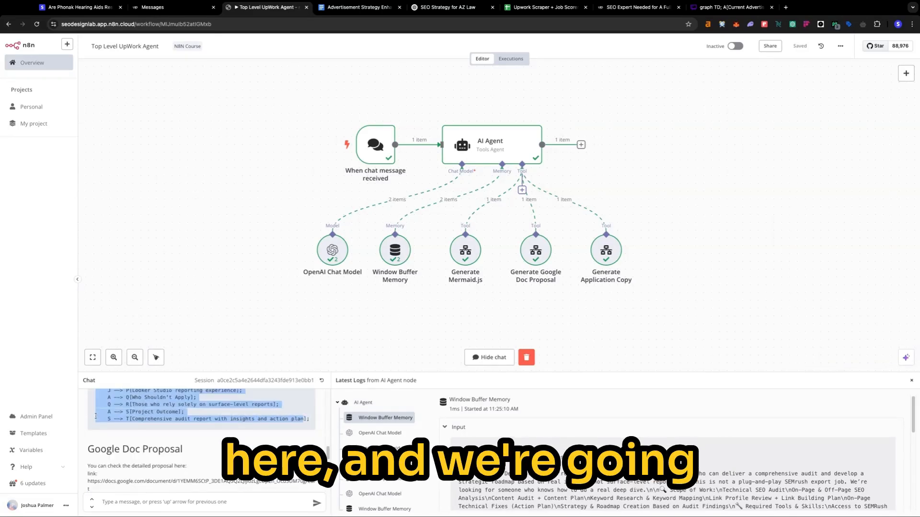
Step: Create a Whimsical board from the SEO audit Mermaid code and return to the n8n chat
{"action": "left_click", "coordinate": [729, 7]}
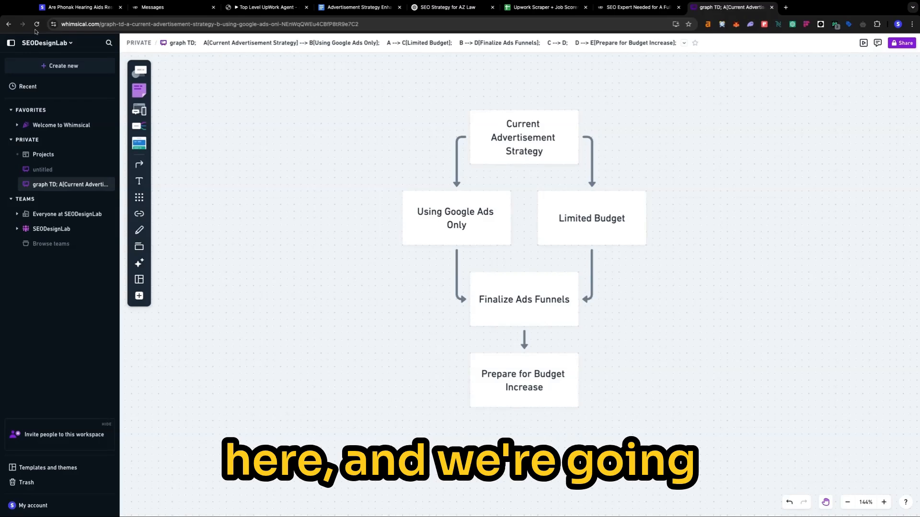
{"action": "left_click", "coordinate": [59, 66]}
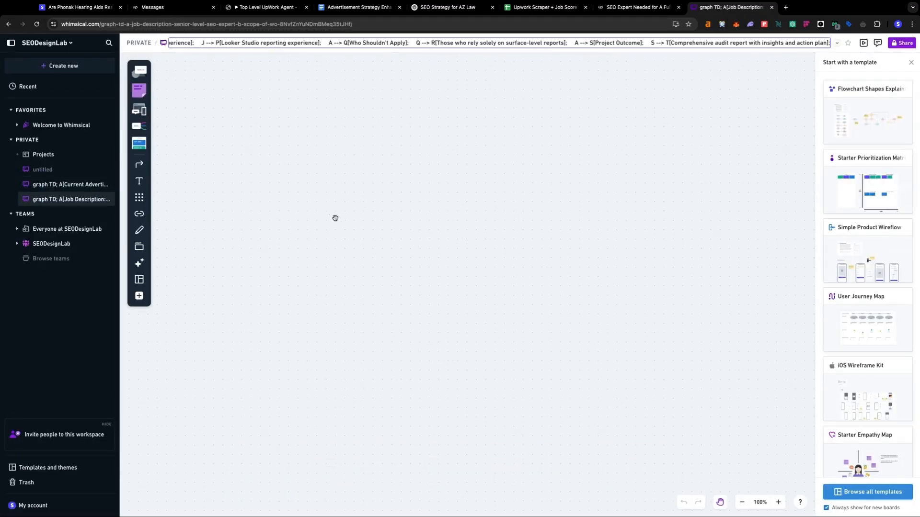
{"action": "left_click", "coordinate": [60, 66]}
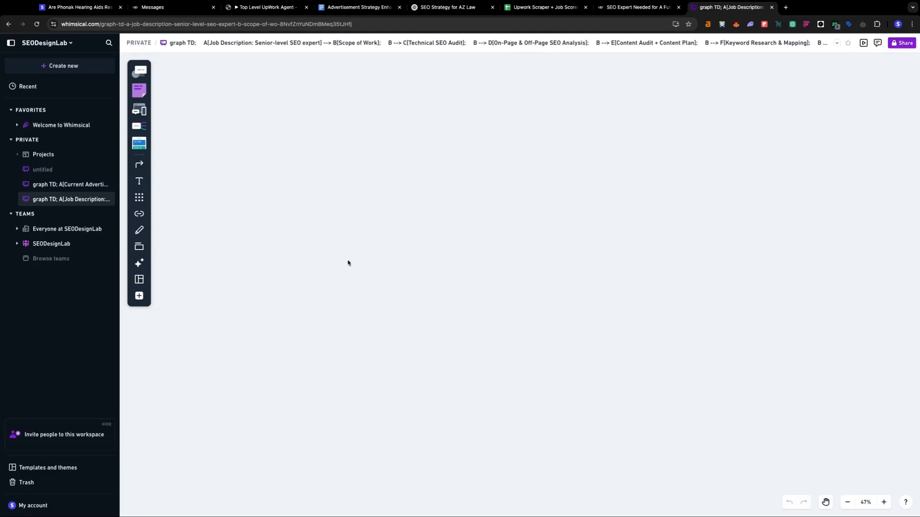
{"action": "left_click", "coordinate": [60, 66]}
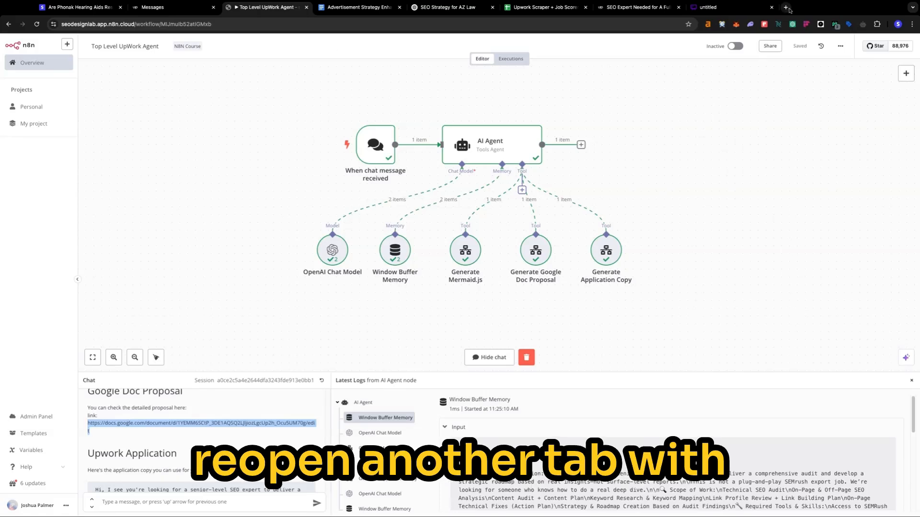
Step: Load the generated SEO audit proposal in Google Docs and add a blank line after 'Talk about serendipity!'
{"action": "left_click", "coordinate": [200, 423]}
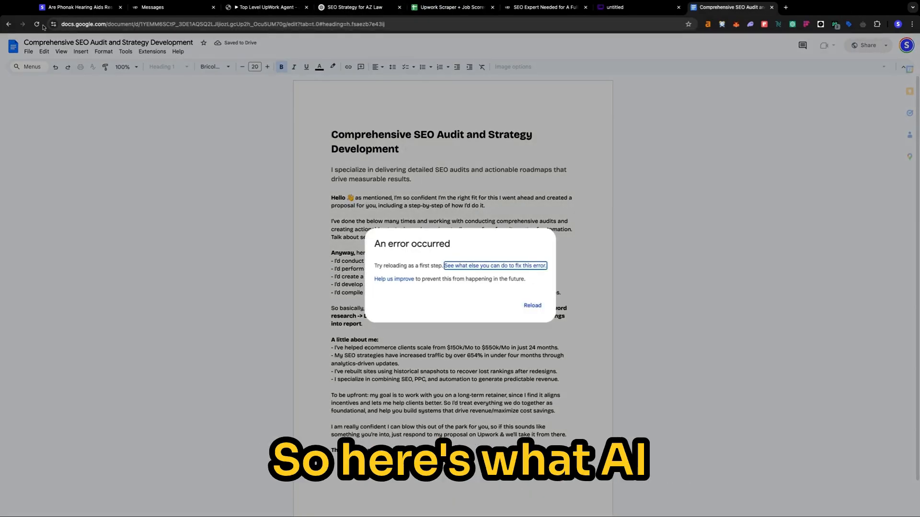
{"action": "left_click", "coordinate": [532, 305]}
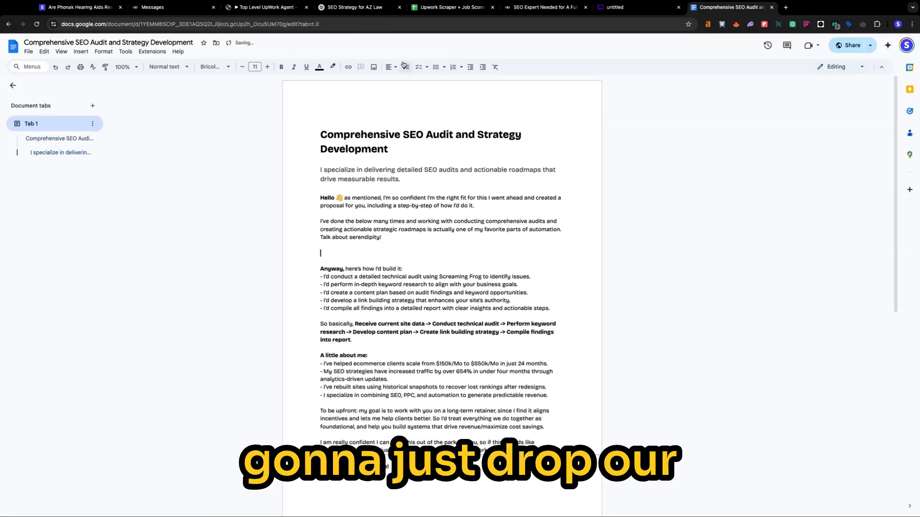
{"action": "left_click", "coordinate": [612, 7]}
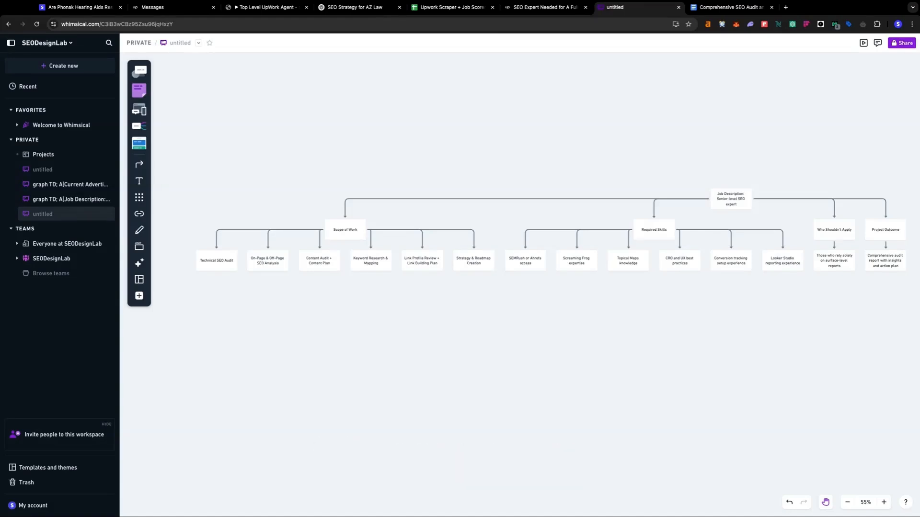
Step: Paste the Whimsical job-scope diagram below the proposal intro, then go back to the n8n agent chat
{"action": "left_click", "coordinate": [731, 7]}
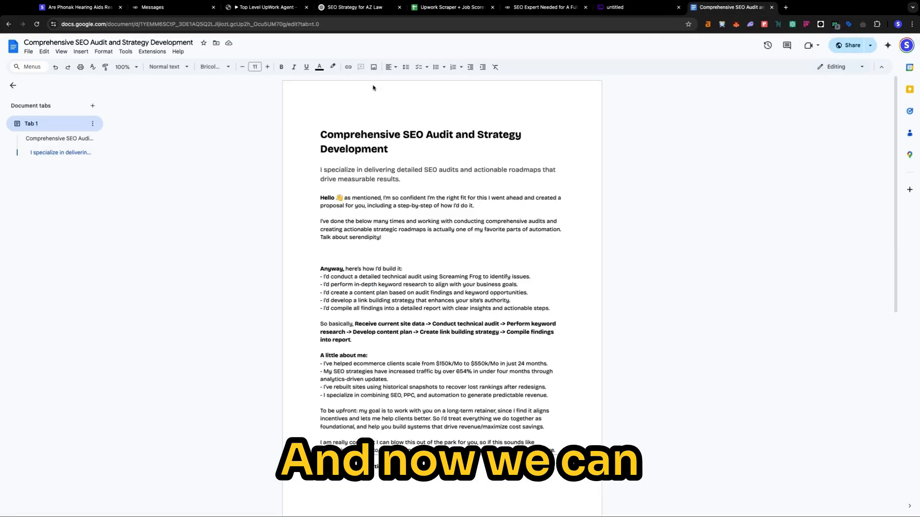
{"action": "left_click", "coordinate": [373, 67]}
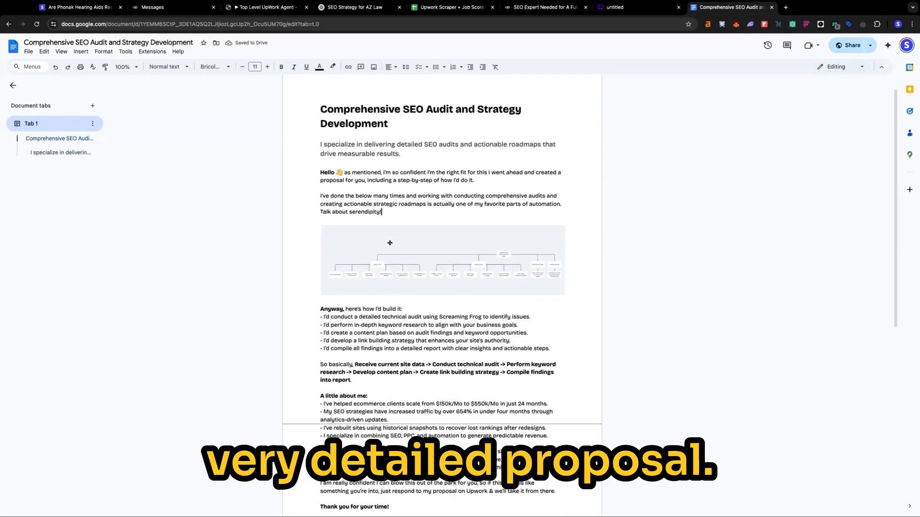
{"action": "scroll", "scroll_direction": "down", "scroll_amount": 3}
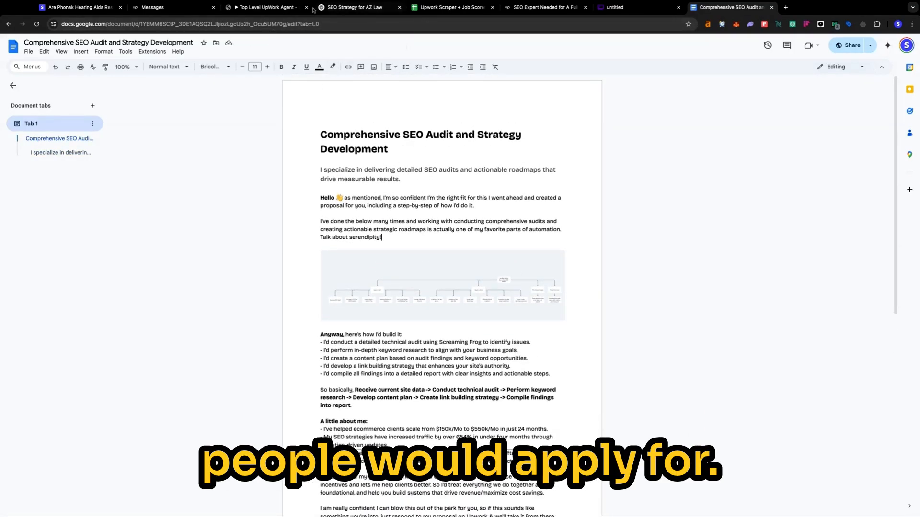
{"action": "left_click", "coordinate": [264, 7]}
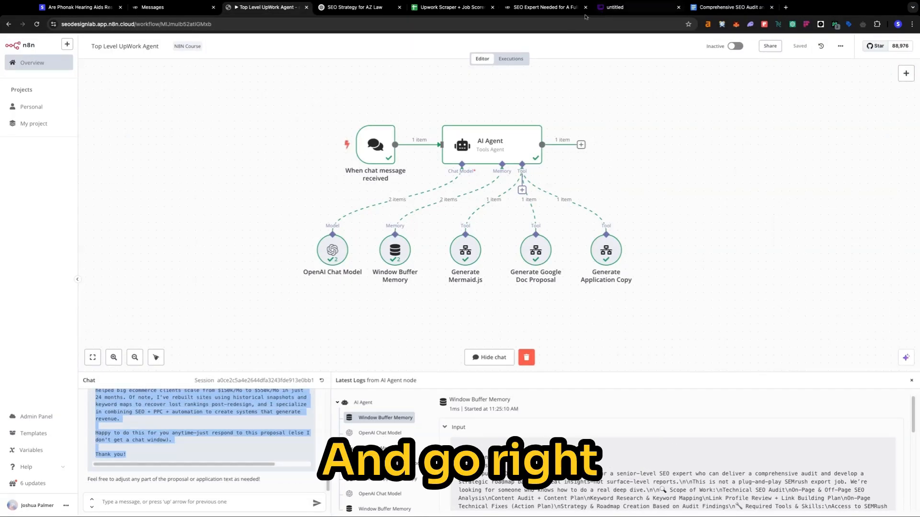
Step: Apply to the Upwork SEO audit job at $150/hr with rate increase set to Never
{"action": "left_click", "coordinate": [545, 7]}
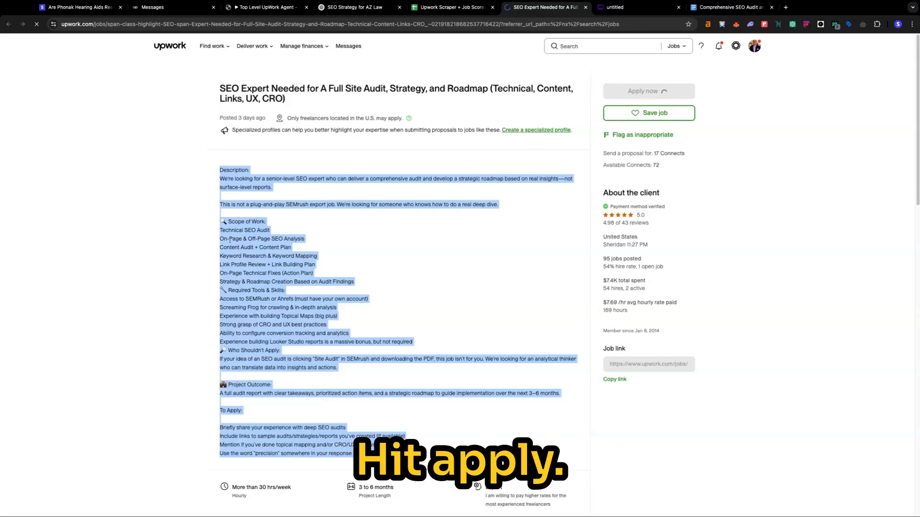
{"action": "left_click", "coordinate": [648, 91]}
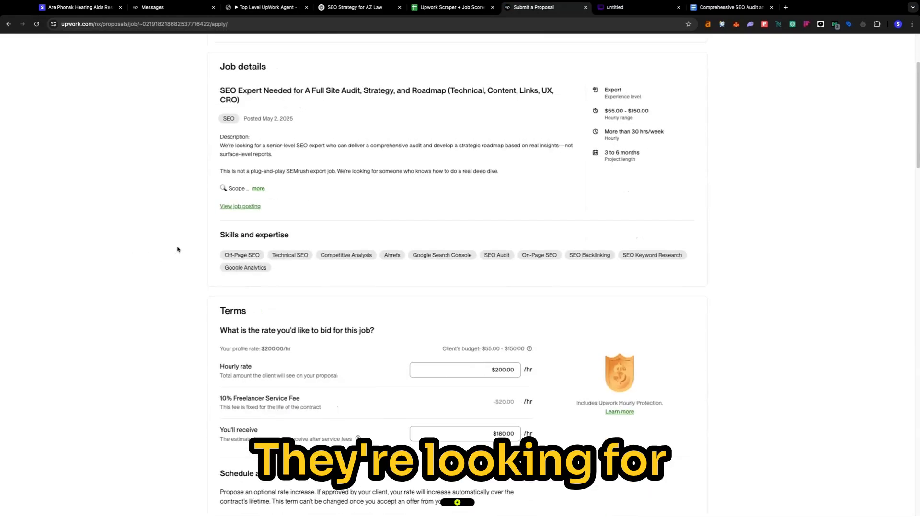
{"action": "scroll", "scroll_direction": "down", "scroll_amount": 3}
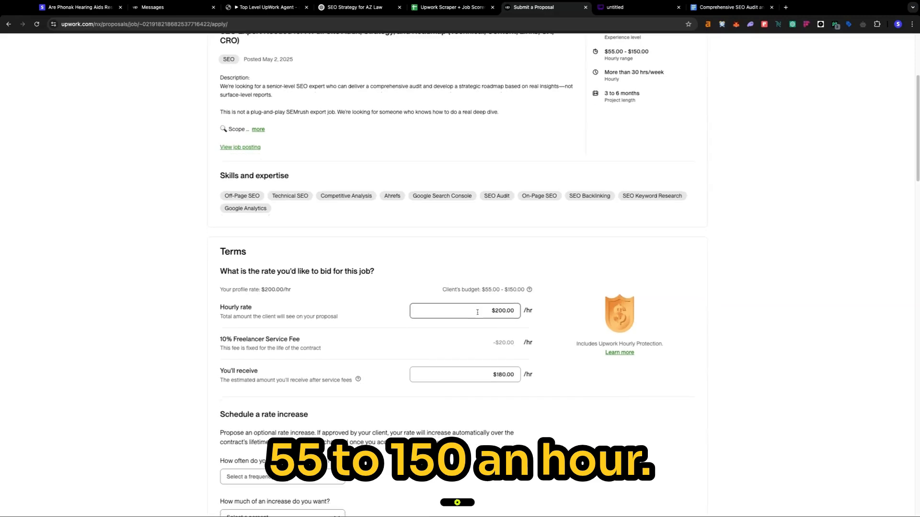
{"action": "type", "text": "150"}
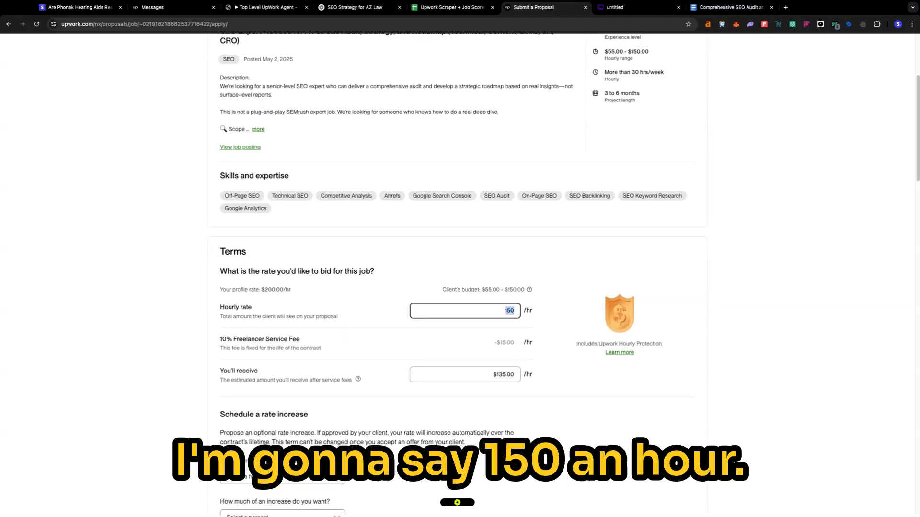
{"action": "left_click", "coordinate": [281, 327]}
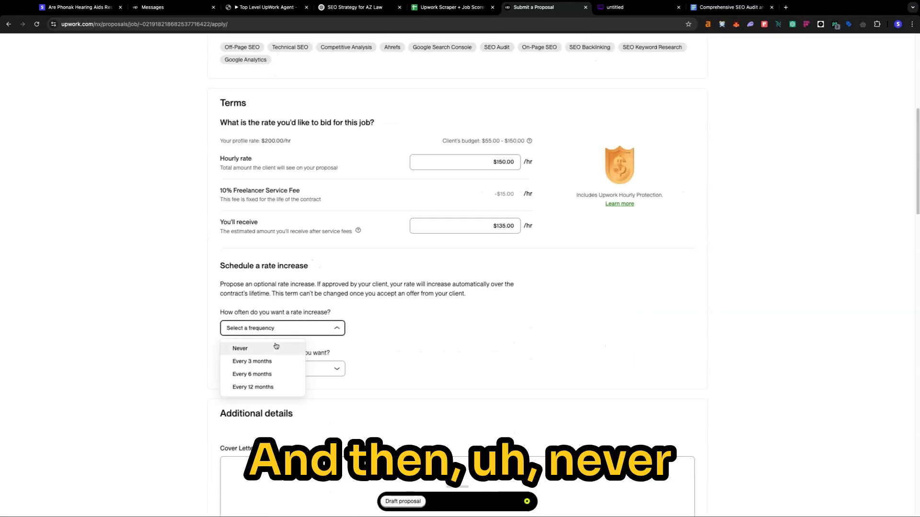
{"action": "left_click", "coordinate": [239, 348]}
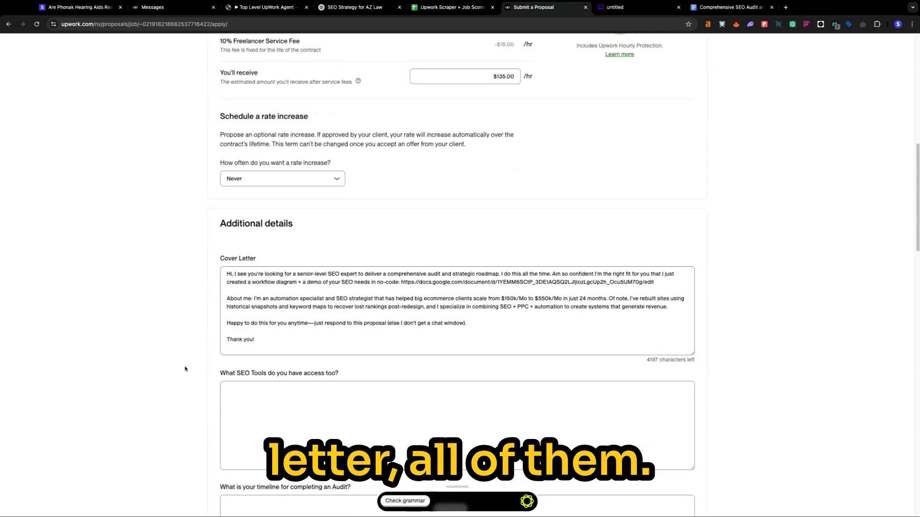
Step: Answer the SEO tools question 'All of them lol.' and the timeline question 'Within 7 days or sooner.'
{"action": "type", "text": "Al"}
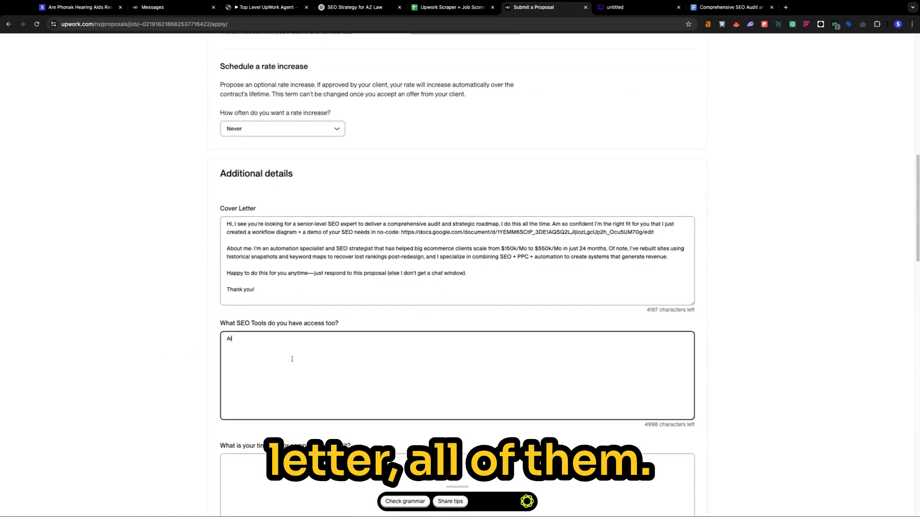
{"action": "type", "text": "All of them li"}
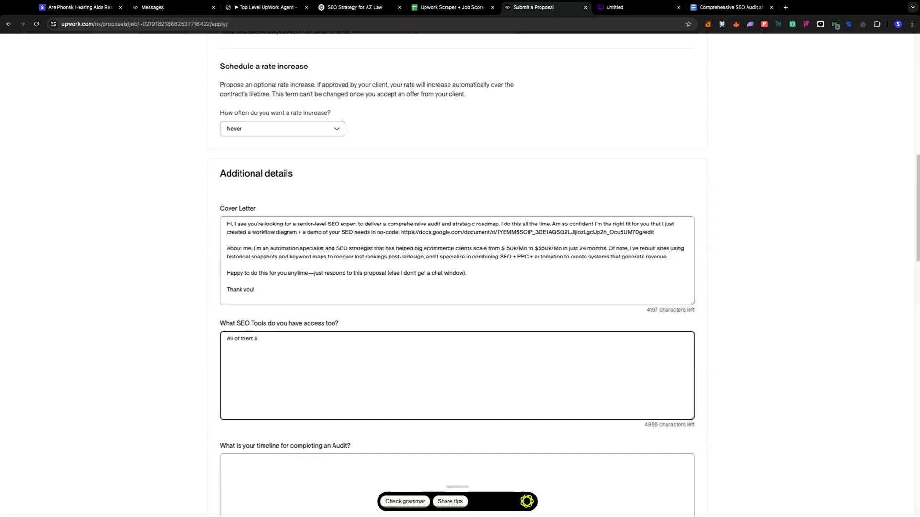
{"action": "type", "text": "ol."}
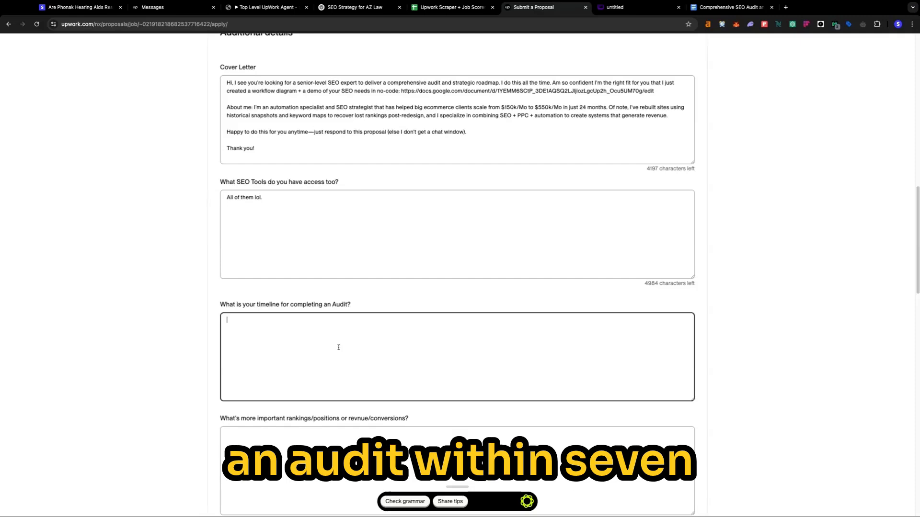
{"action": "type", "text": "Within 7 days./"}
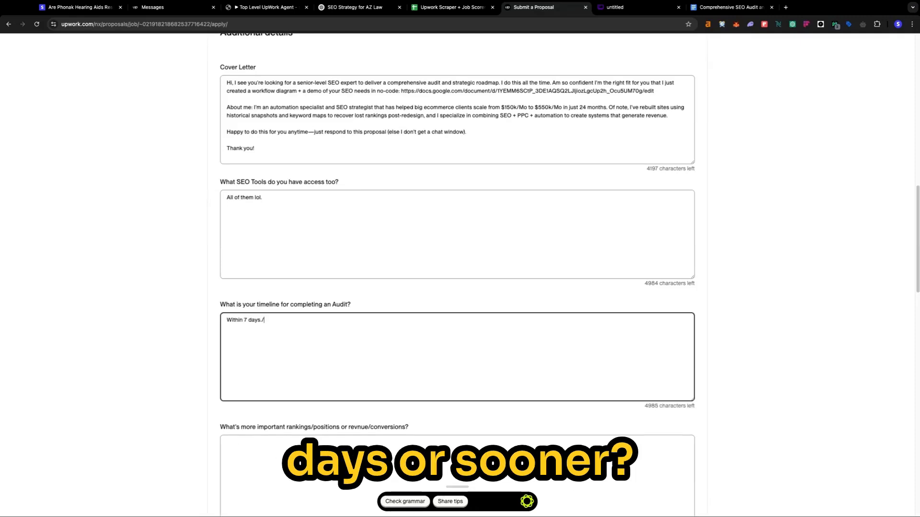
{"action": "type", "text": "or sooner."}
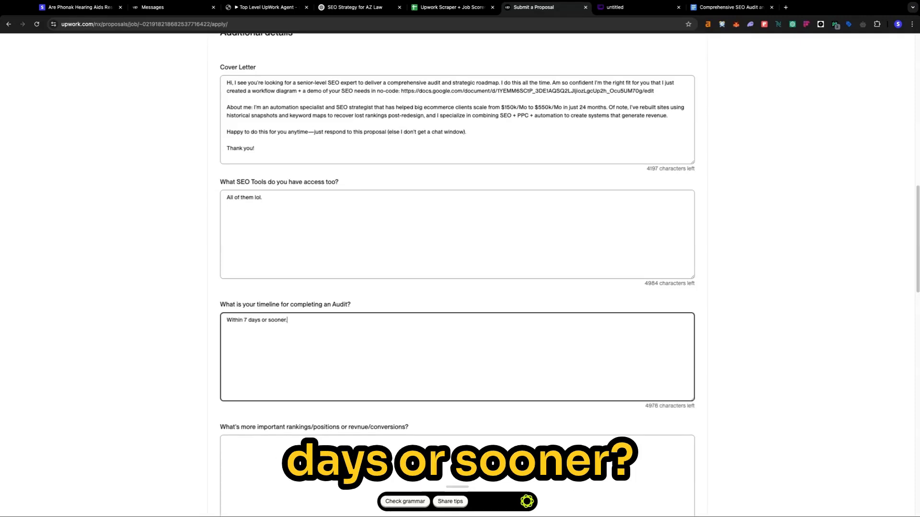
{"action": "scroll", "scroll_direction": "down", "scroll_amount": 3}
{"action": "type", "text": "R"}
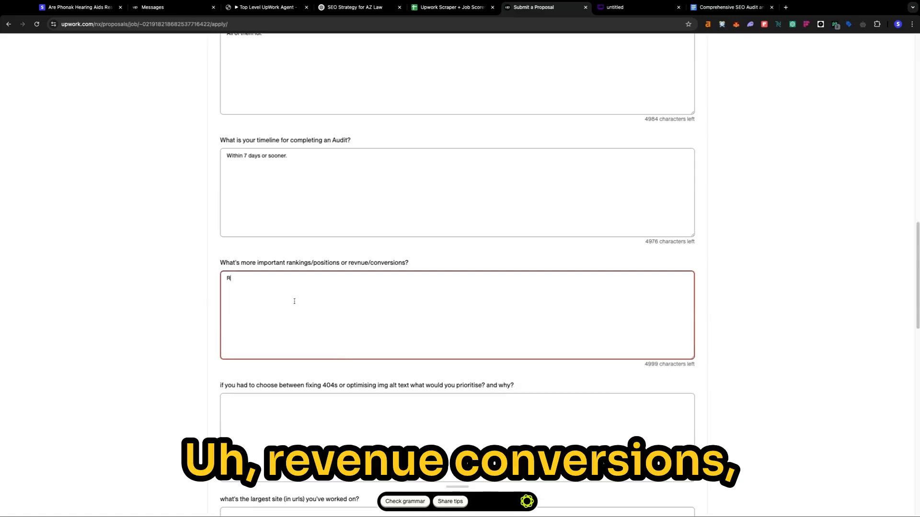
Step: Answer the priorities question favouring revenue/conversions over rankings
{"action": "type", "text": "evenue/Conversions, clicks"}
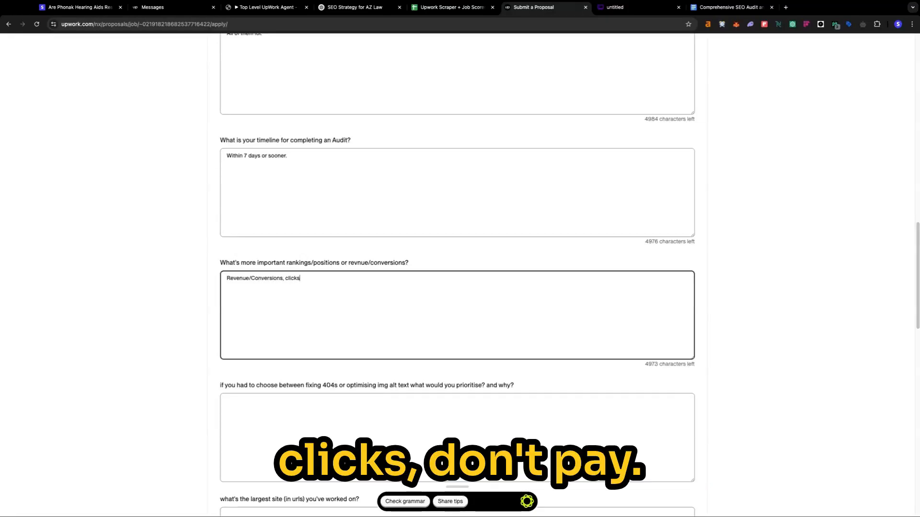
{"action": "type", "text": "don't pay the"}
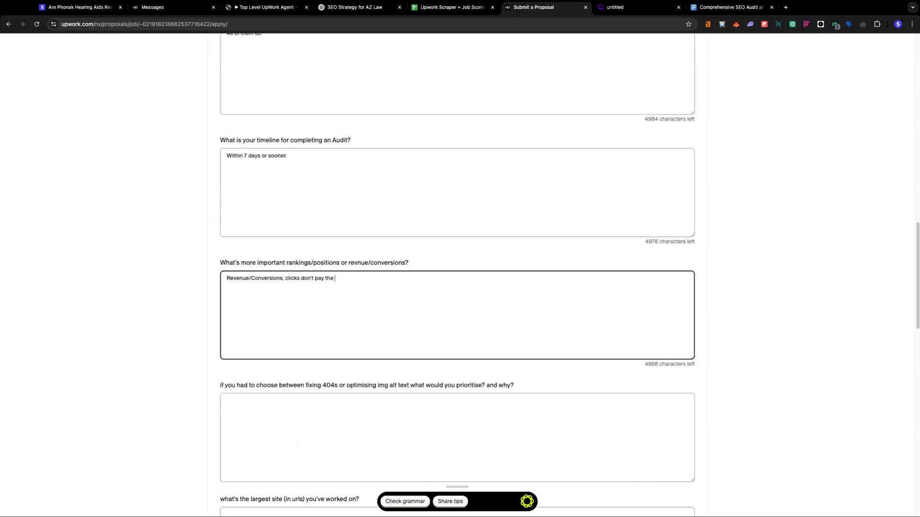
{"action": "type", "text": "bill."}
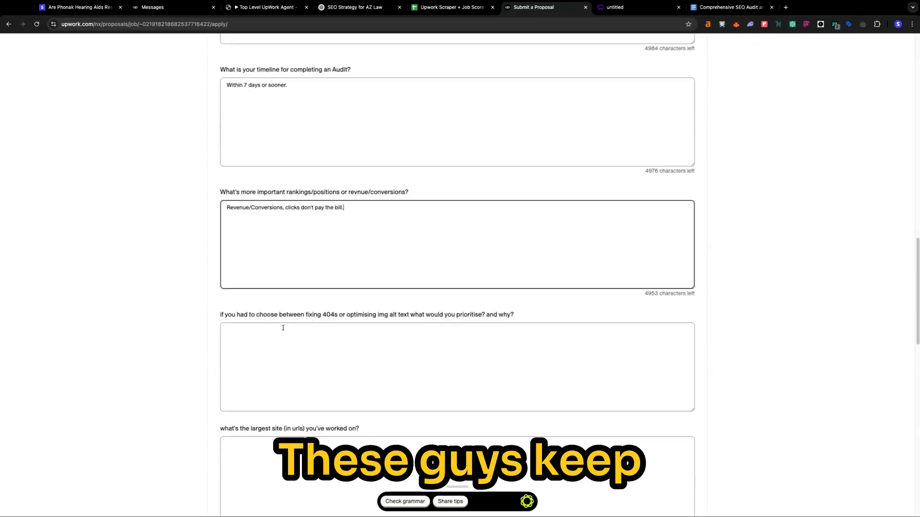
{"action": "scroll", "scroll_direction": "down", "scroll_amount": 3}
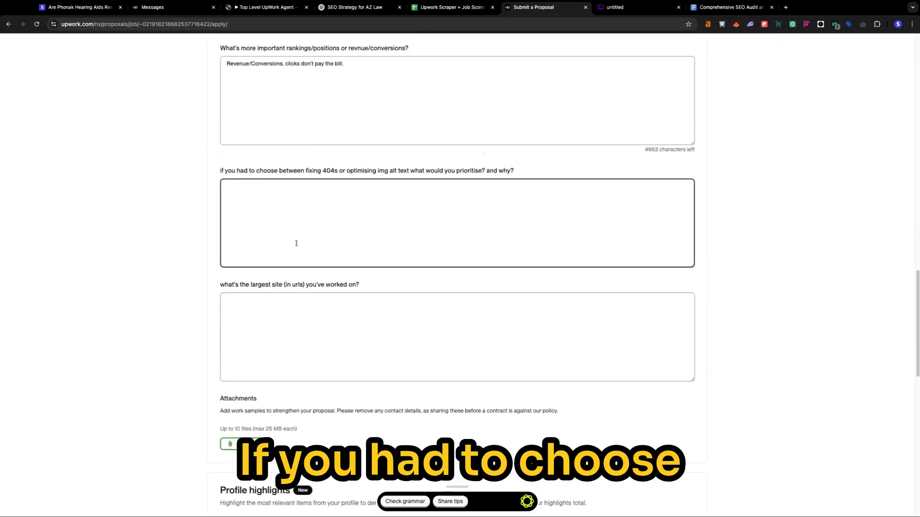
{"action": "scroll", "scroll_direction": "down", "scroll_amount": 3}
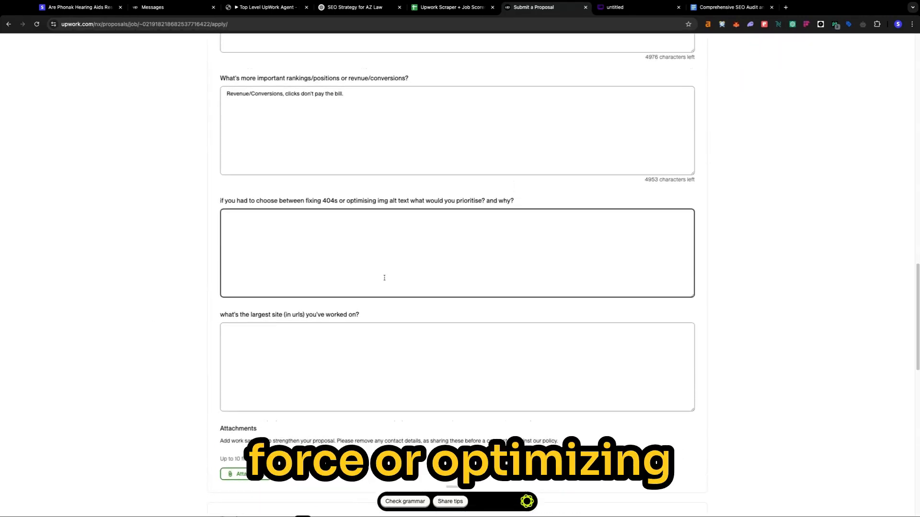
Step: Answer 404s versus alt text with 'Either, both are same effort/time.' and largest site 'Over 500+'
{"action": "type", "text": "Eit"}
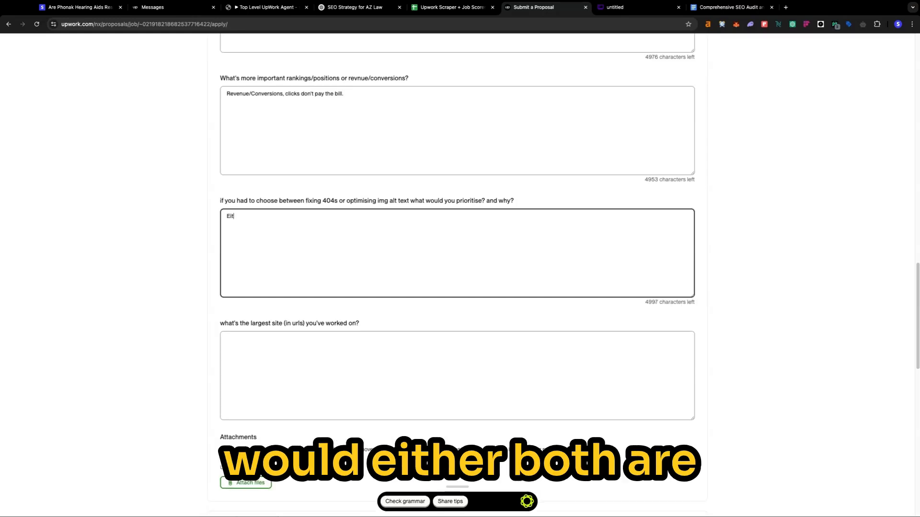
{"action": "type", "text": "Either, both are same effort/time."}
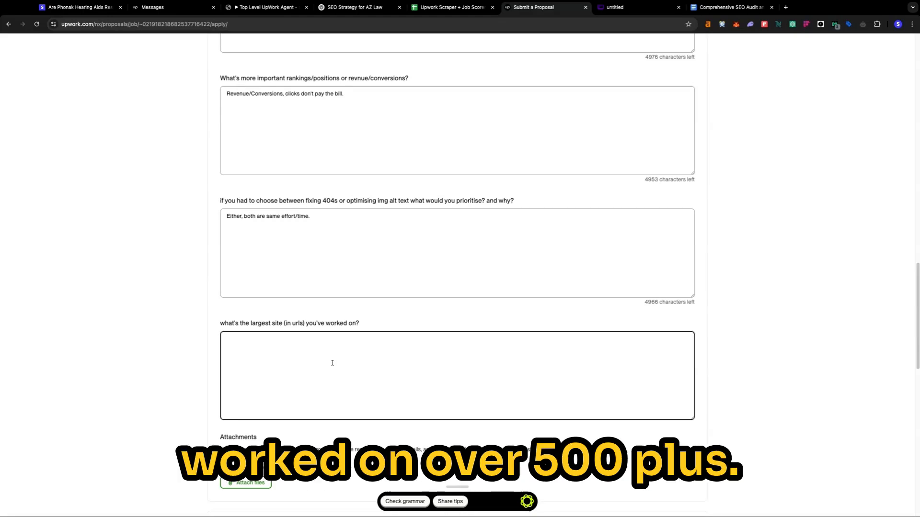
{"action": "type", "text": "Over 500+"}
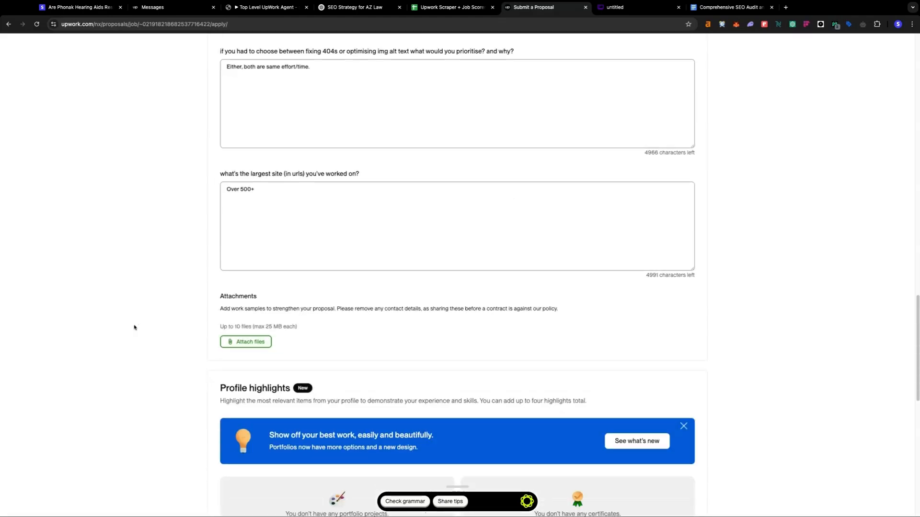
{"action": "scroll", "scroll_direction": "down", "scroll_amount": 3}
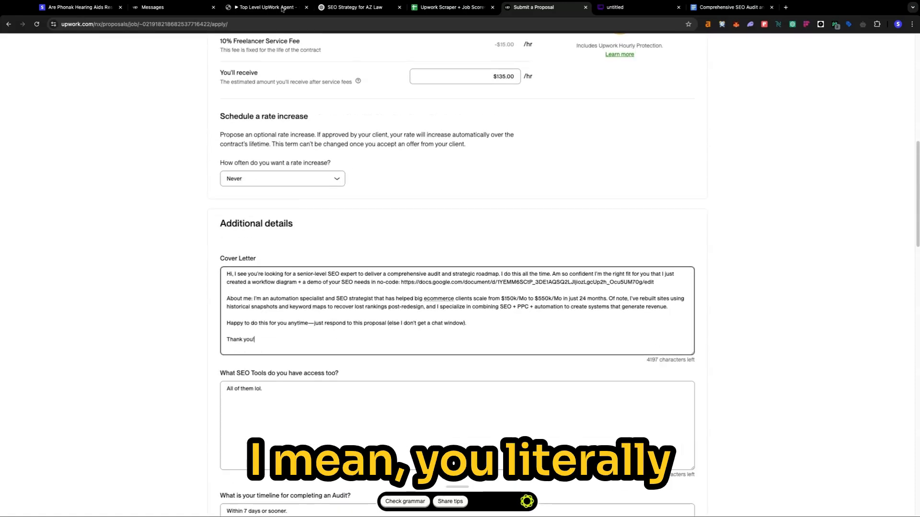
Step: Submit the Upwork proposal and return to the n8n Top Level UpWork Agent workflow
{"action": "scroll", "scroll_direction": "down", "scroll_amount": 3}
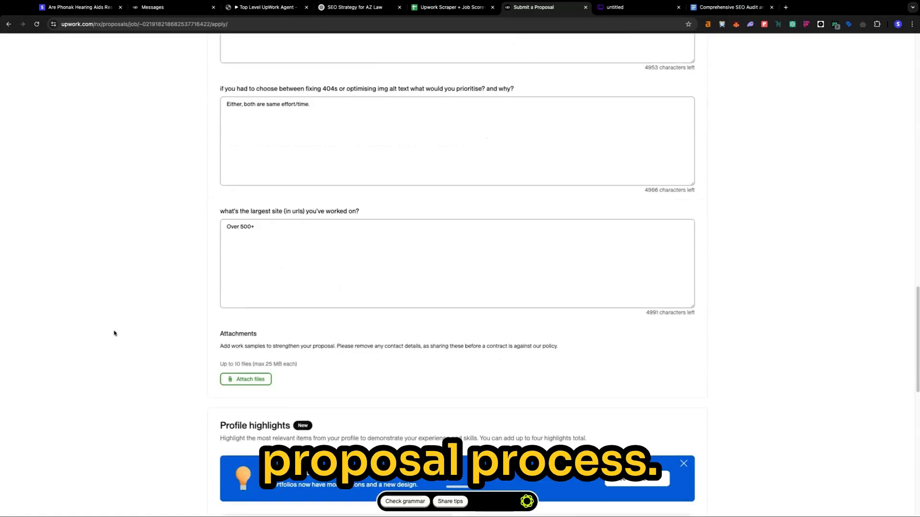
{"action": "scroll", "scroll_direction": "down", "scroll_amount": 3}
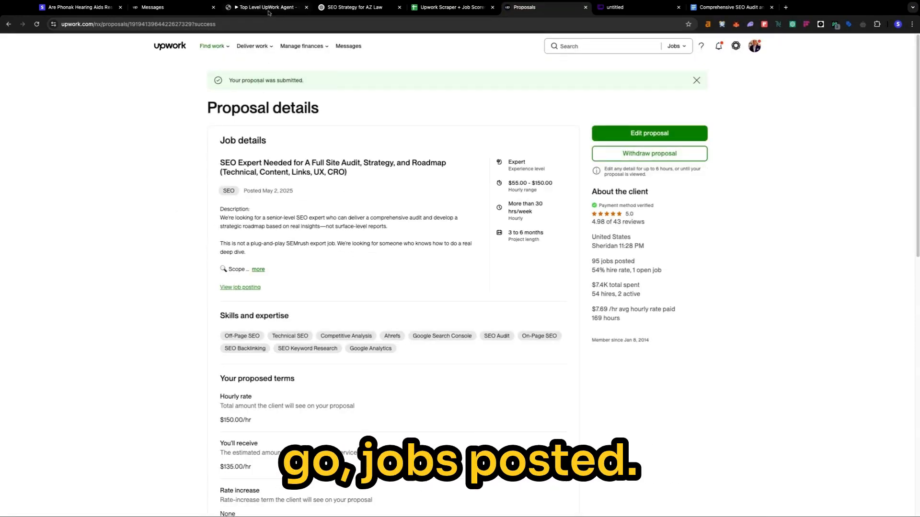
{"action": "left_click", "coordinate": [267, 7]}
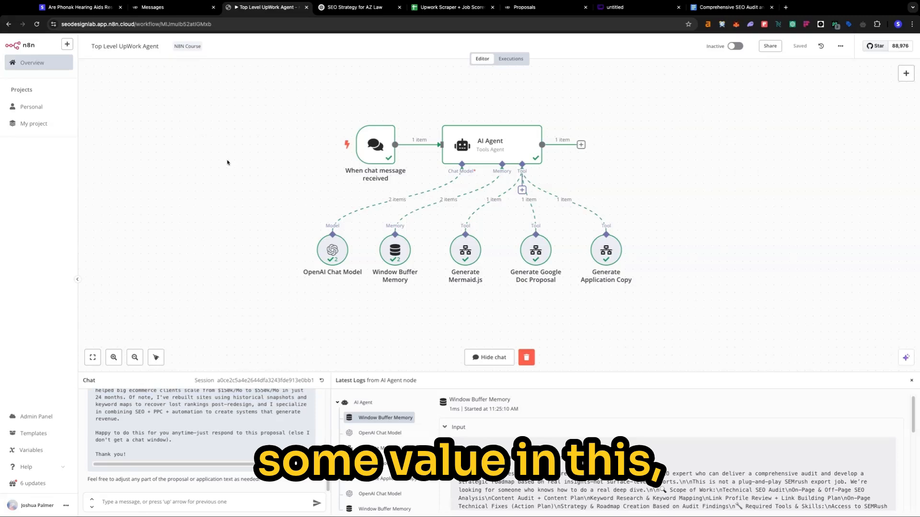